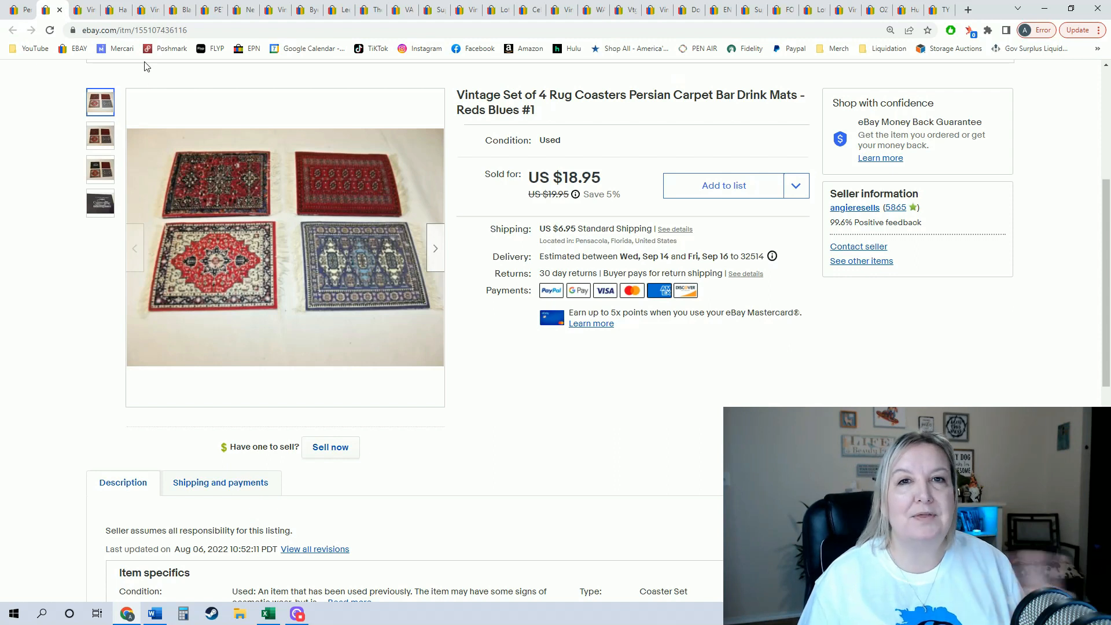
mouse_move(172, 48)
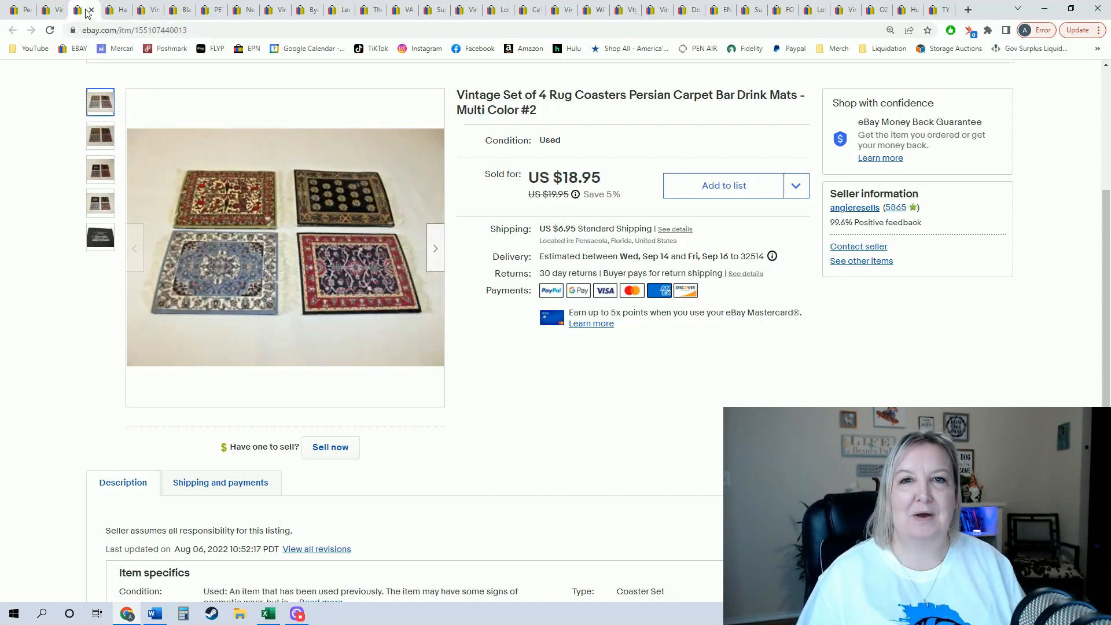
Close the Persian rug coaster Multi Color #2 listing, revealing the Hallmark hen plush listing
left_click(108, 9)
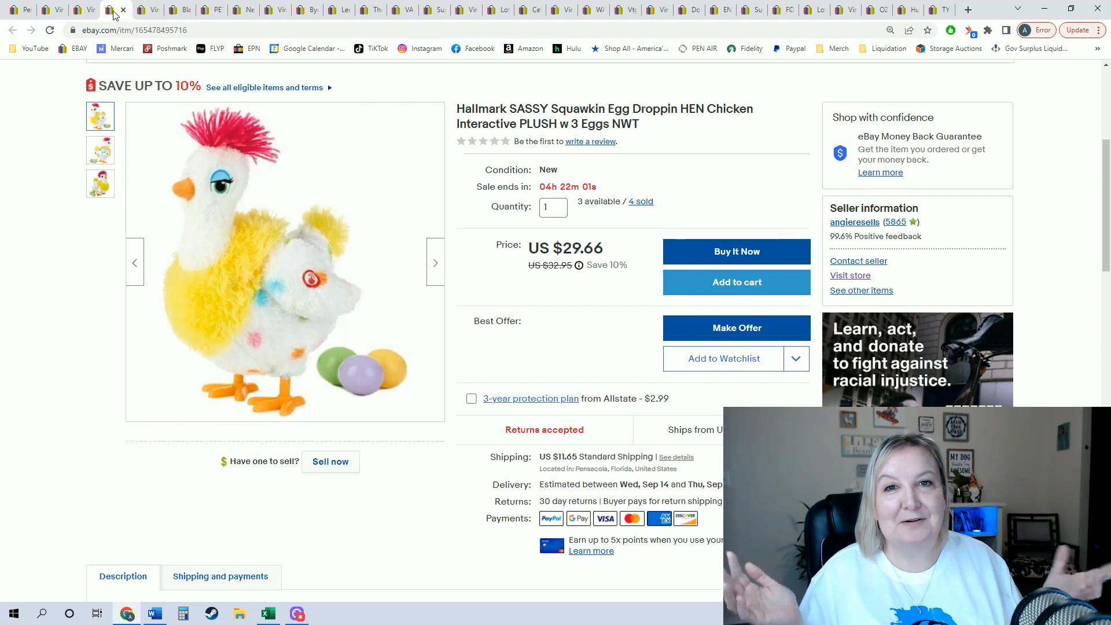
Close the hen, Oscar the Grouch, bear lovey, Petunia mouse and masked dog listing tabs in turn
left_click(117, 9)
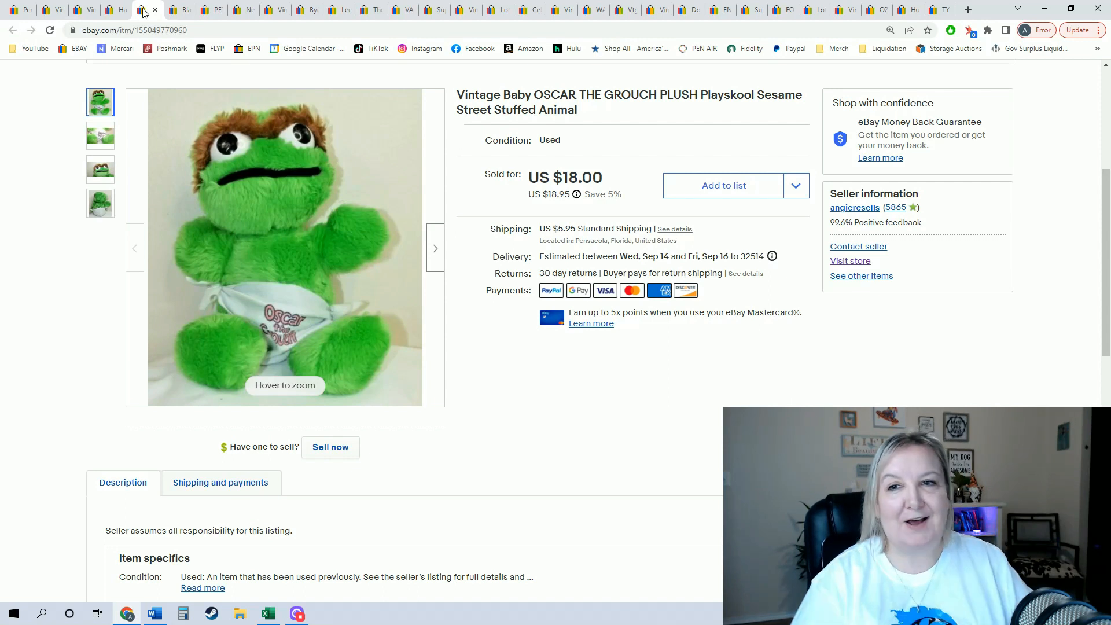
left_click(174, 9)
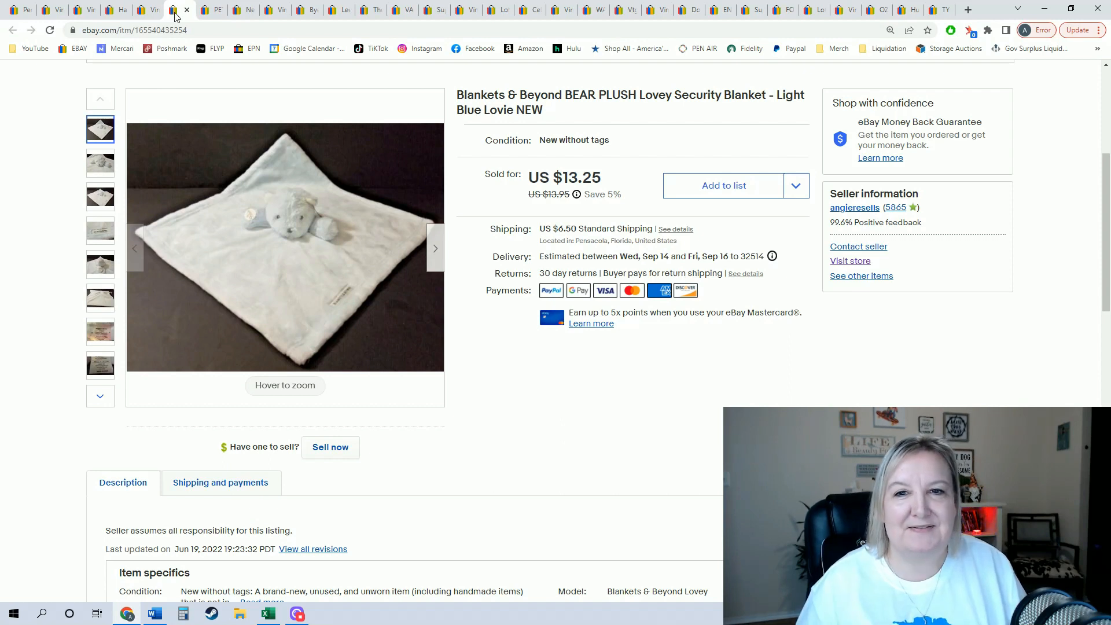
left_click(181, 10)
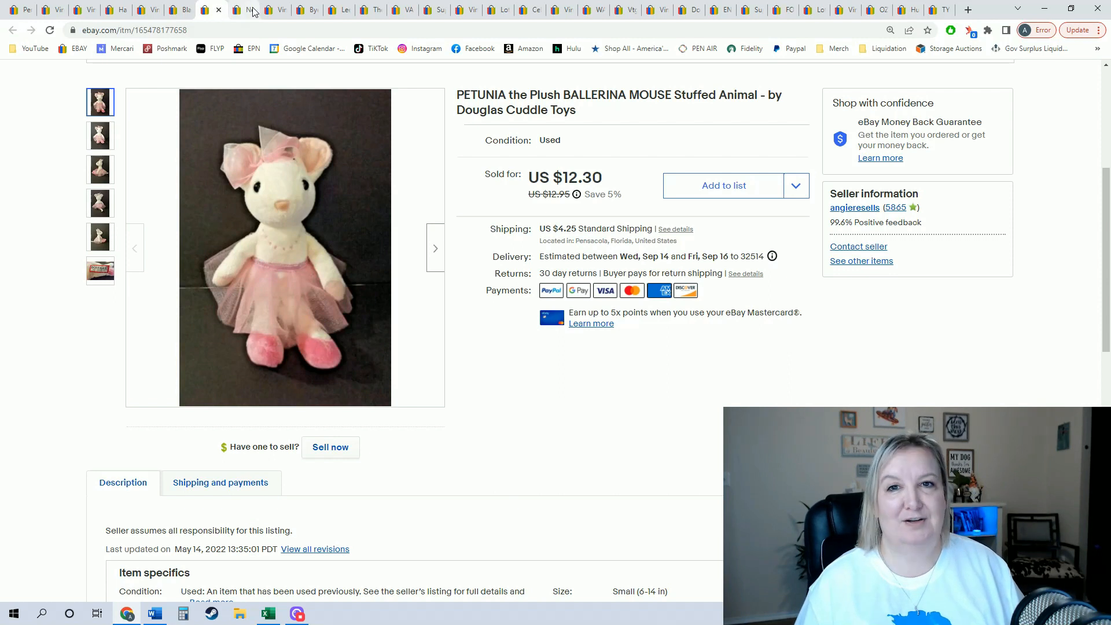
left_click(277, 10)
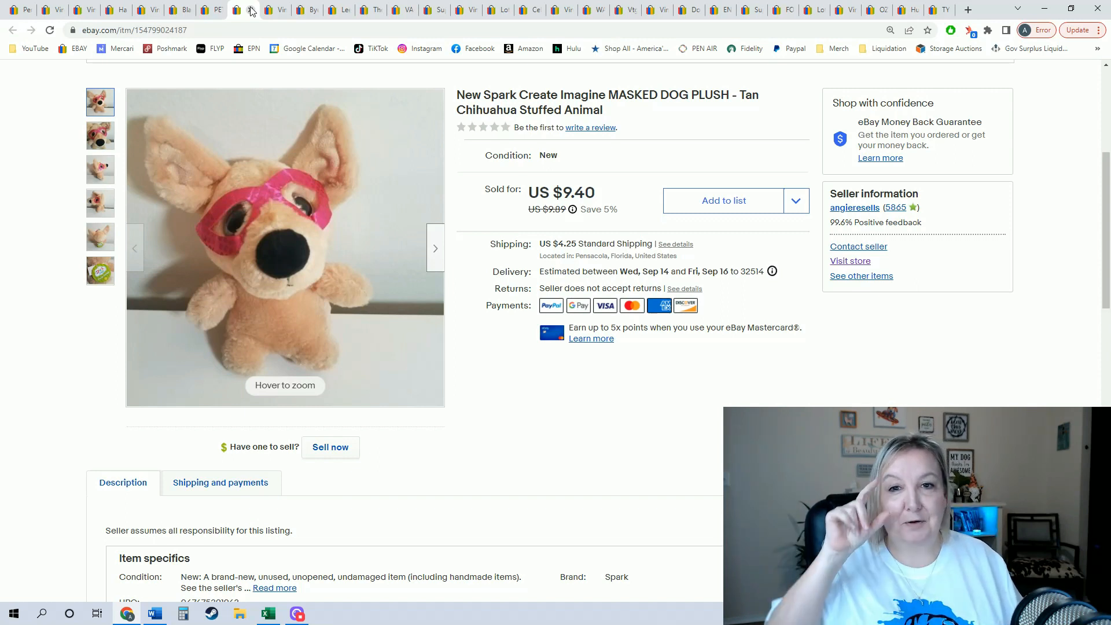
mouse_move(244, 221)
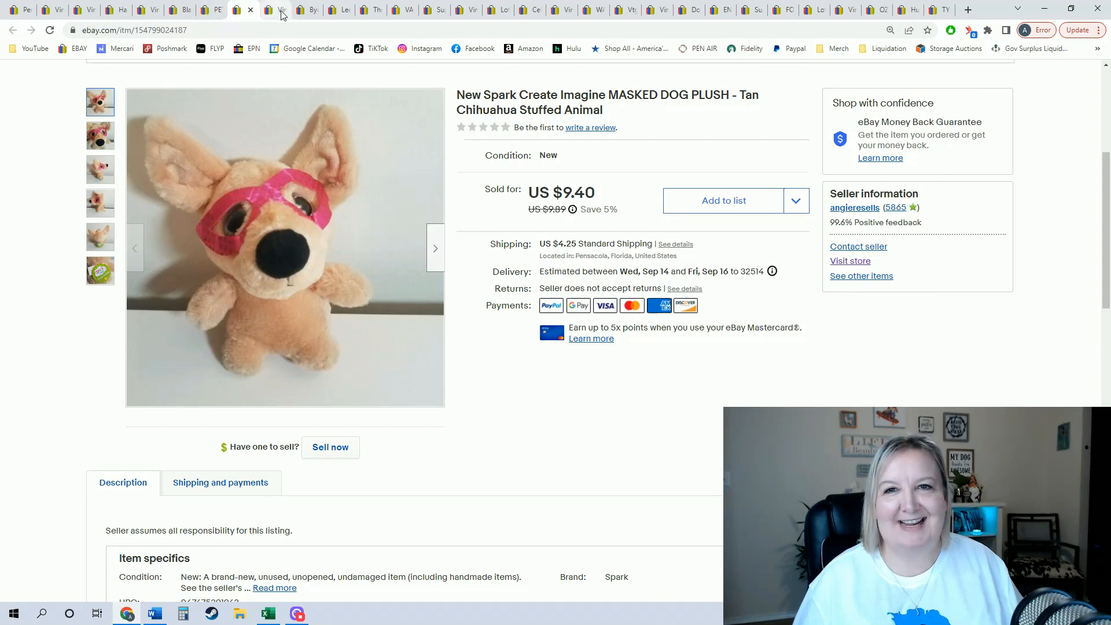
left_click(277, 10)
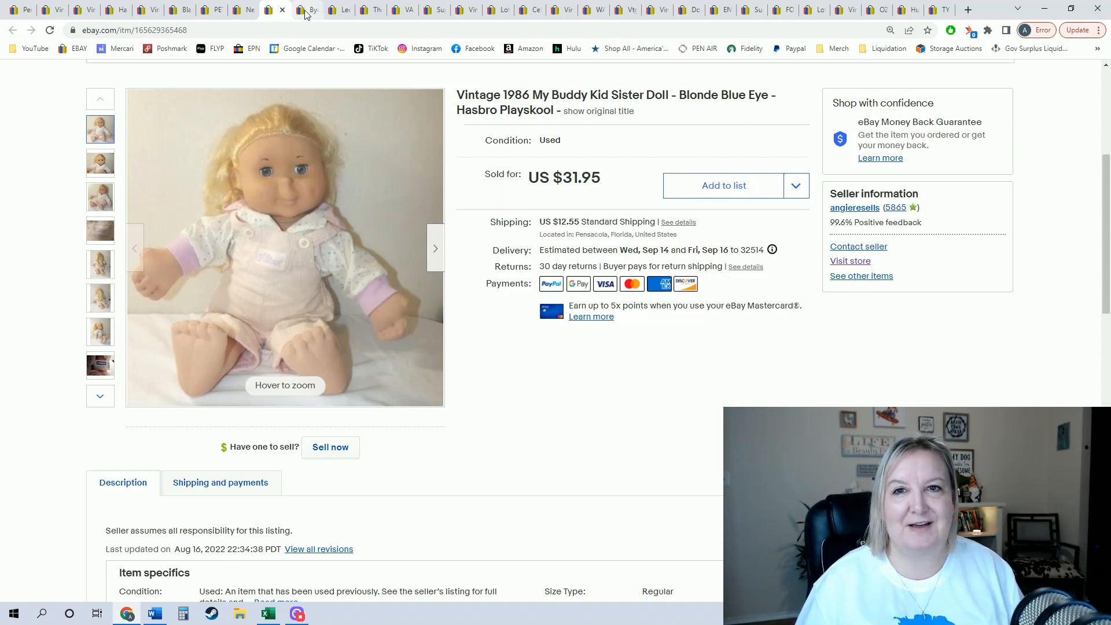
Close the My Buddy Kid Sister doll and Byers Choice Scrooge listings
left_click(306, 10)
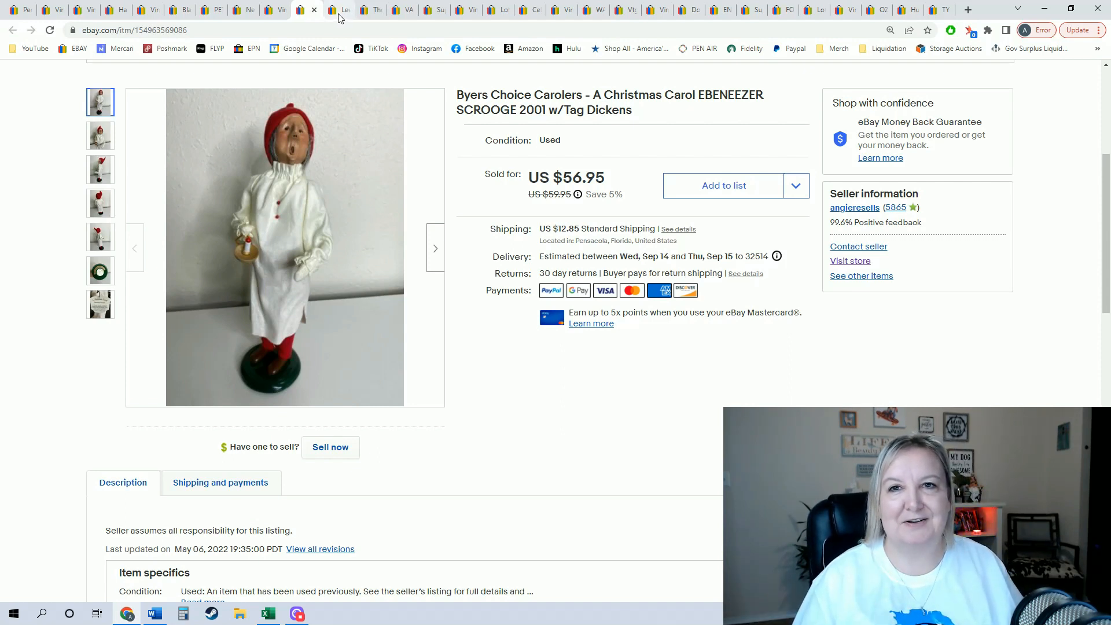
left_click(330, 9)
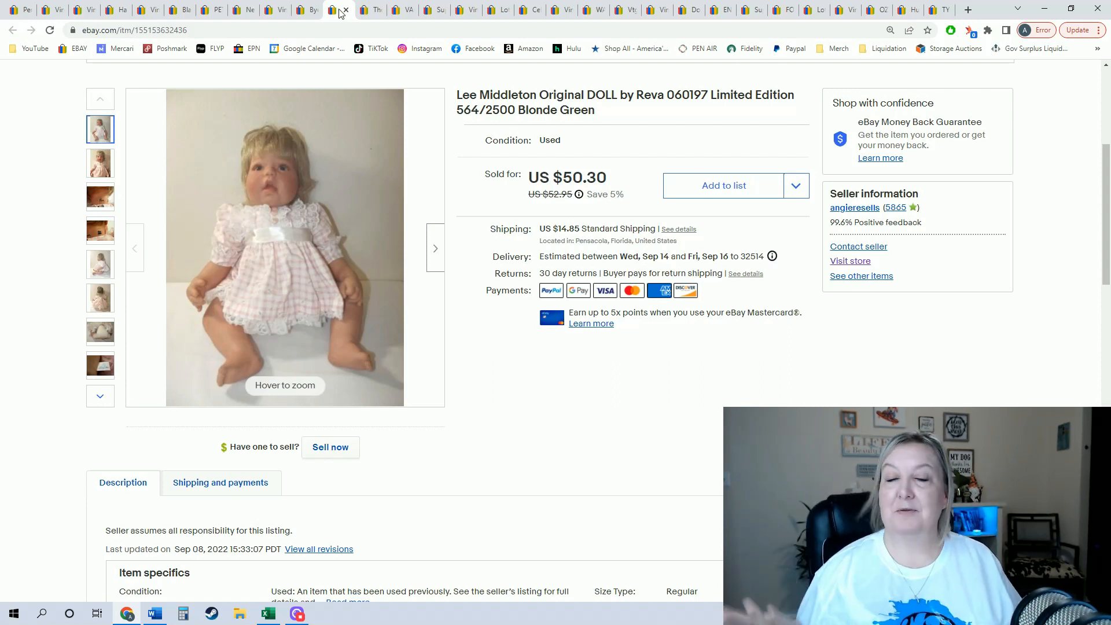
View the Lee Middleton doll's signature photo, then close that listing
left_click(100, 196)
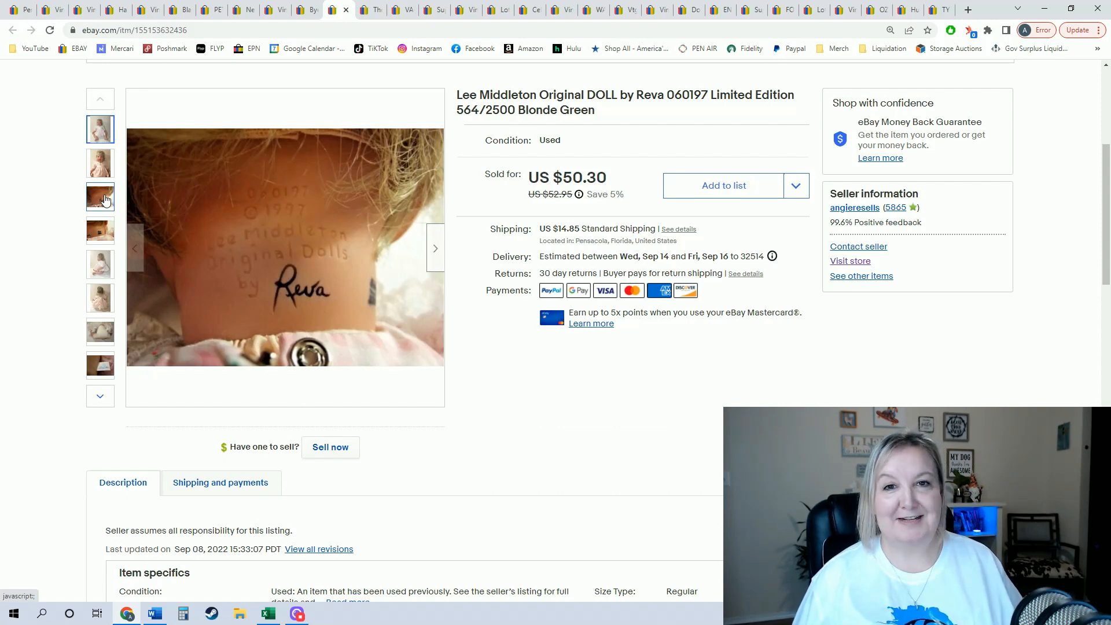
left_click(100, 128)
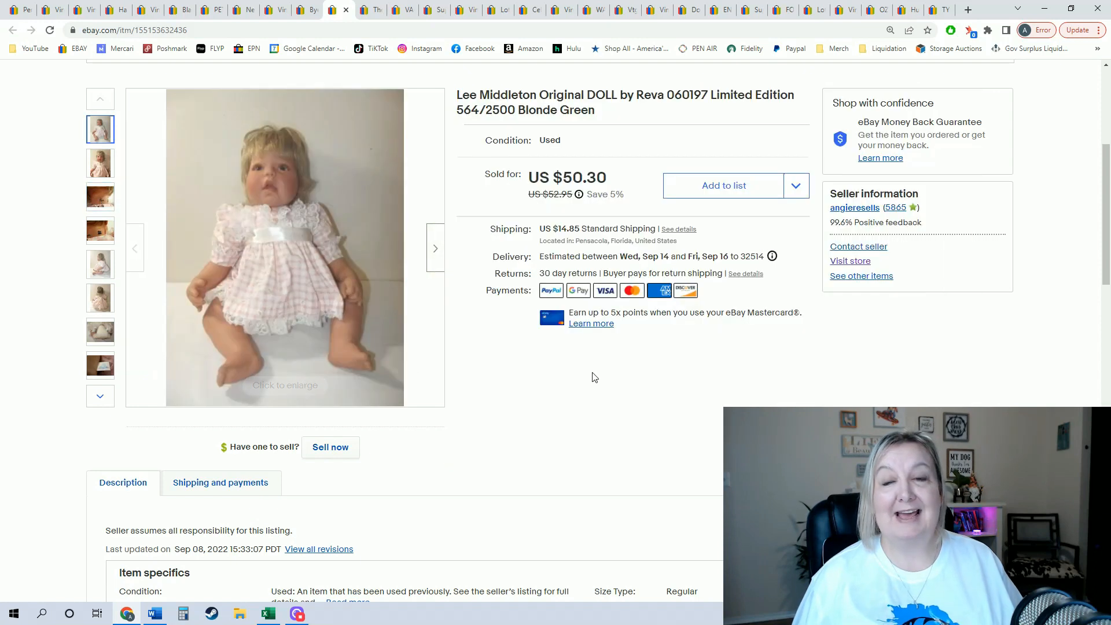
mouse_move(583, 393)
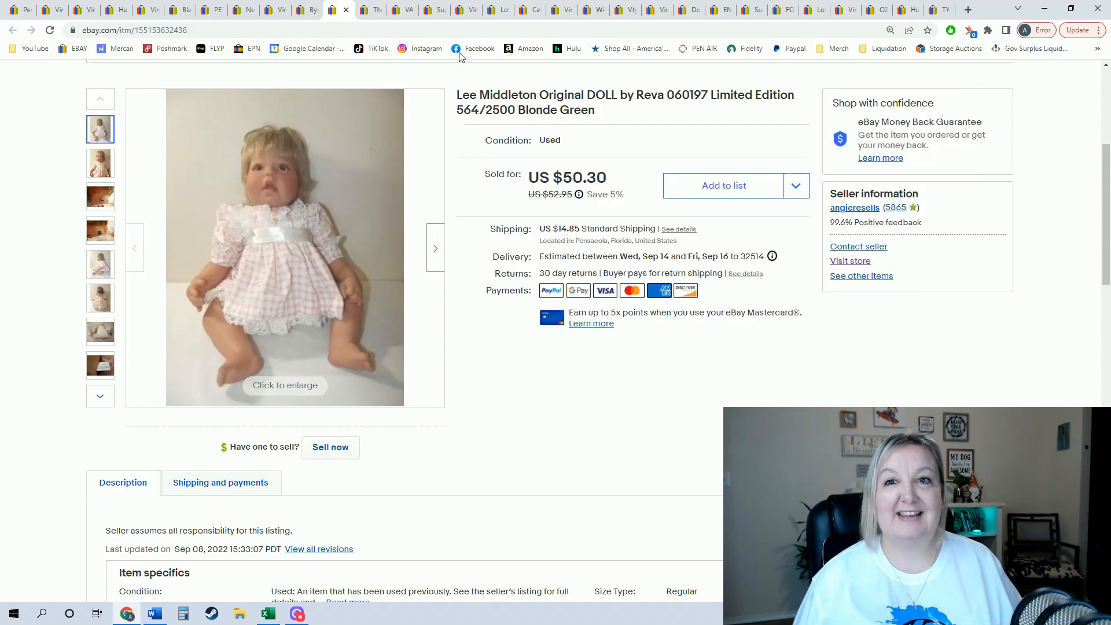
left_click(370, 9)
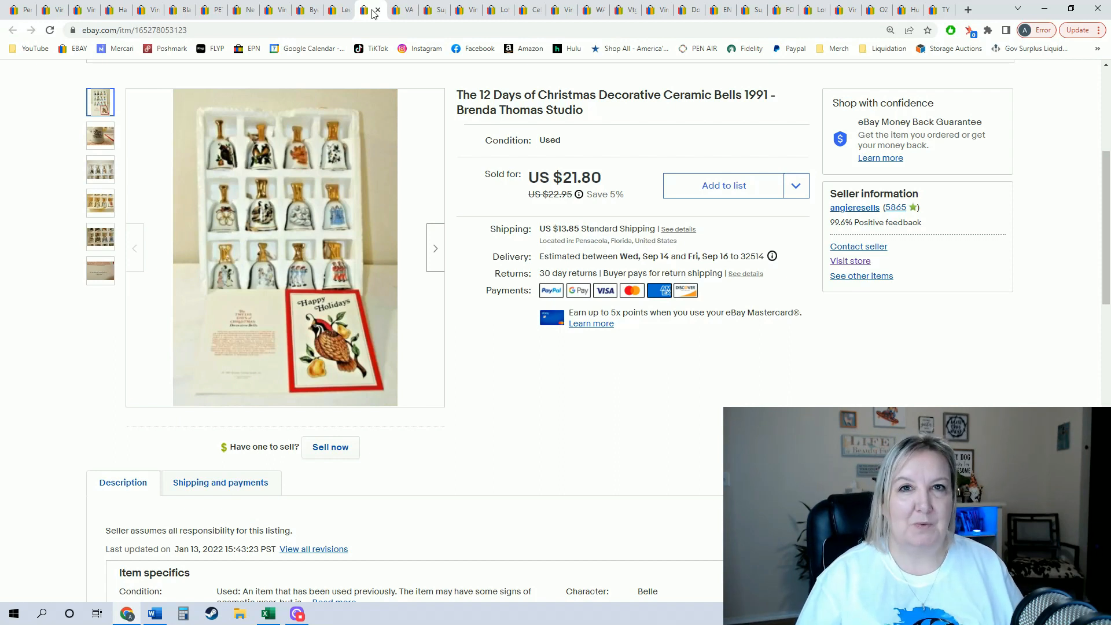
Close the 12 Days of Christmas bells and VANS skate shoes listings
left_click(370, 10)
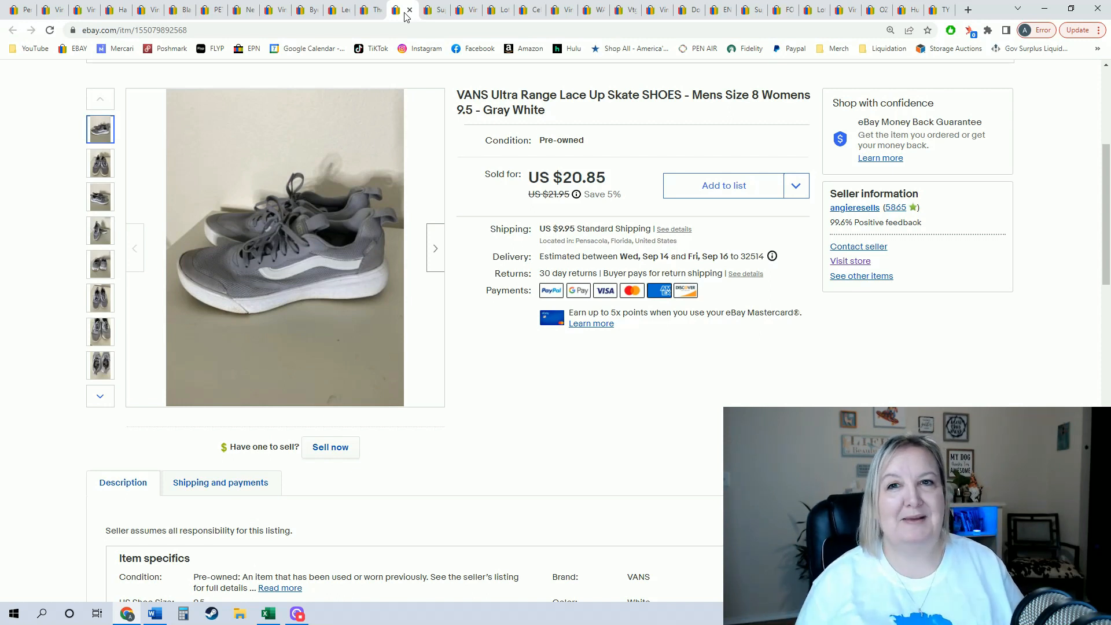
mouse_move(401, 10)
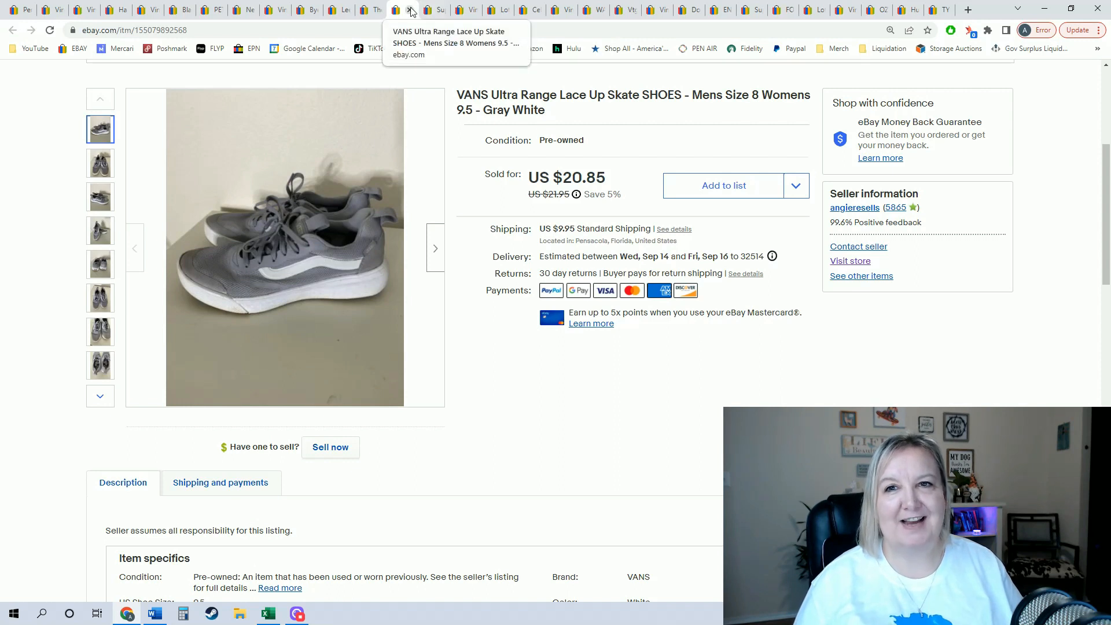
left_click(432, 9)
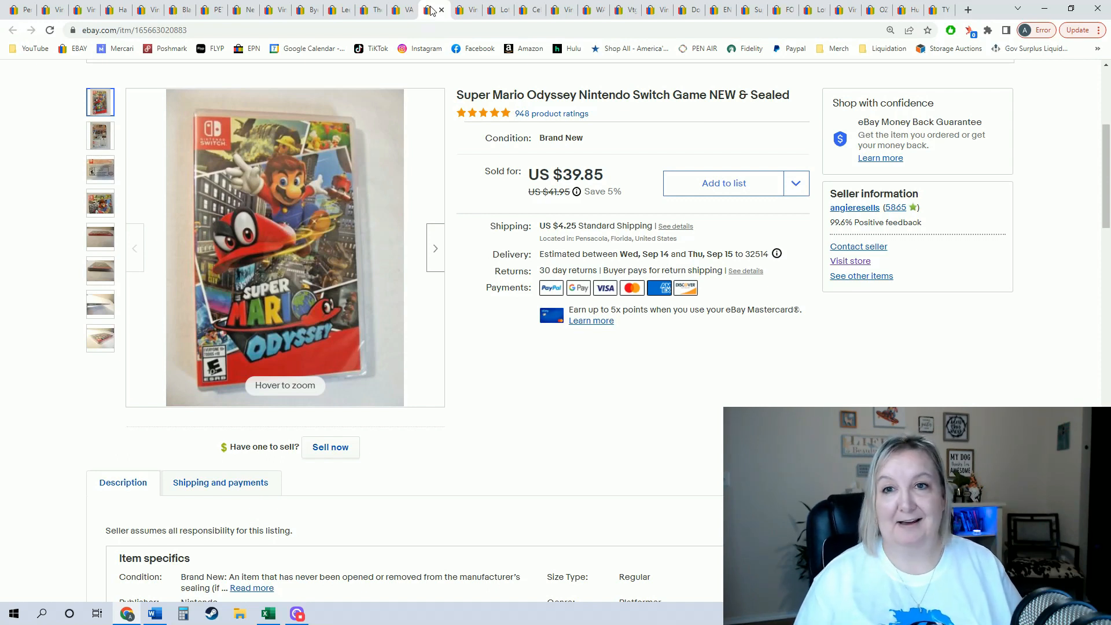
Close the Super Mario Odyssey and Lionel van car listings
left_click(433, 9)
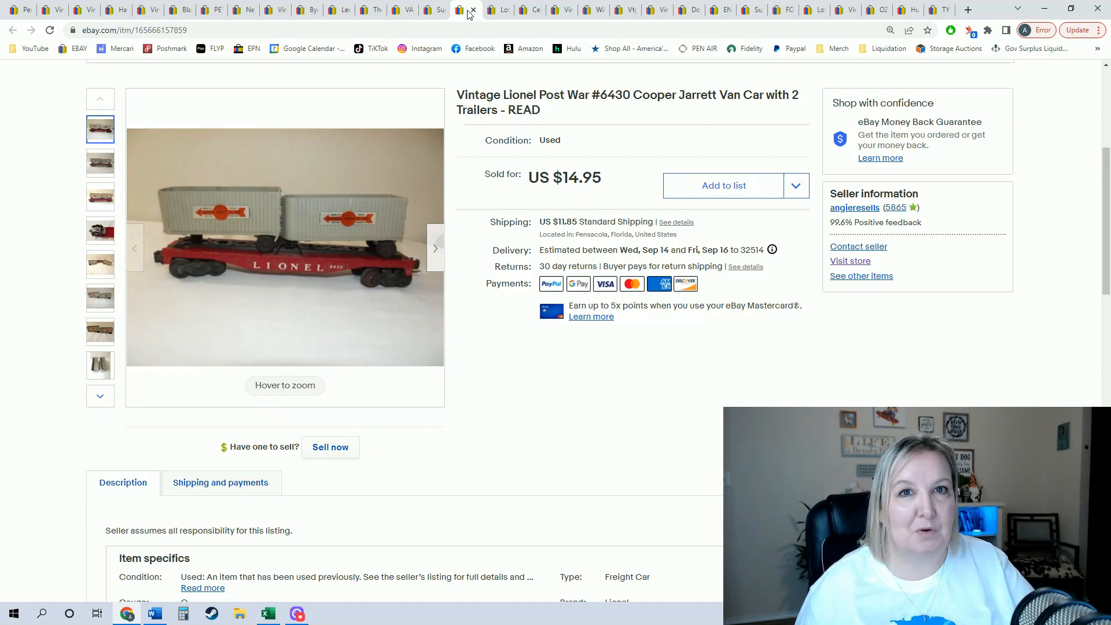
left_click(497, 9)
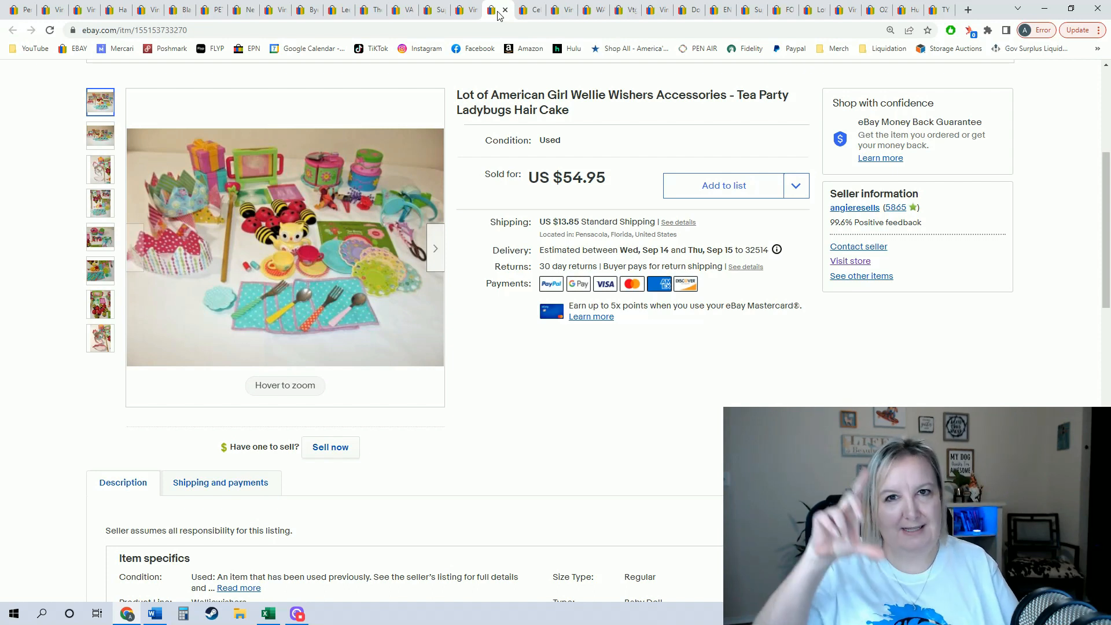
mouse_move(407, 207)
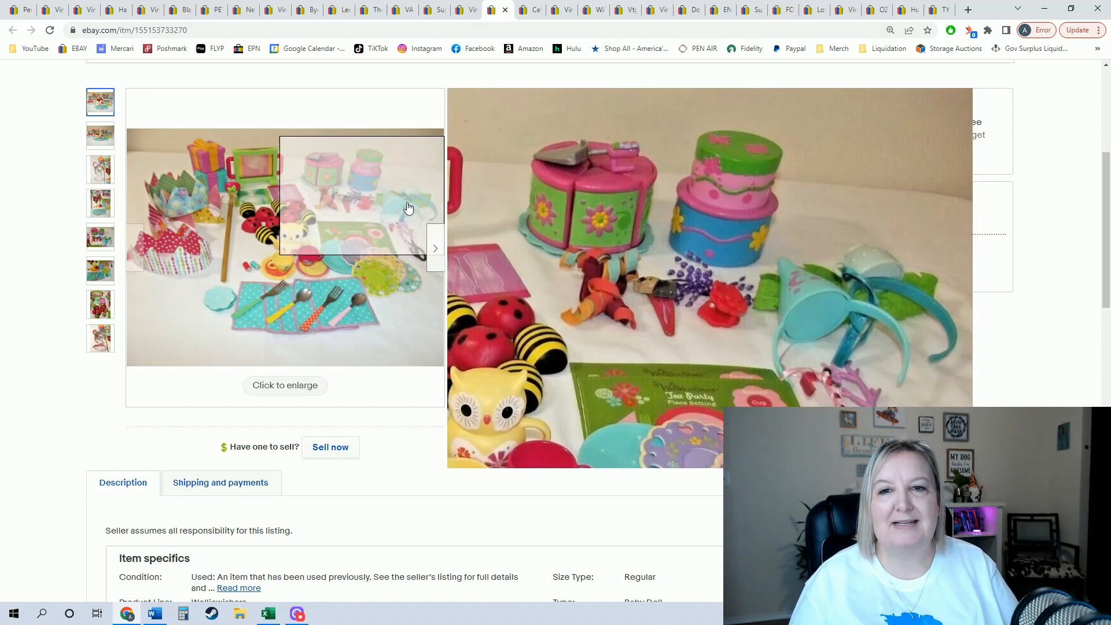
mouse_move(310, 246)
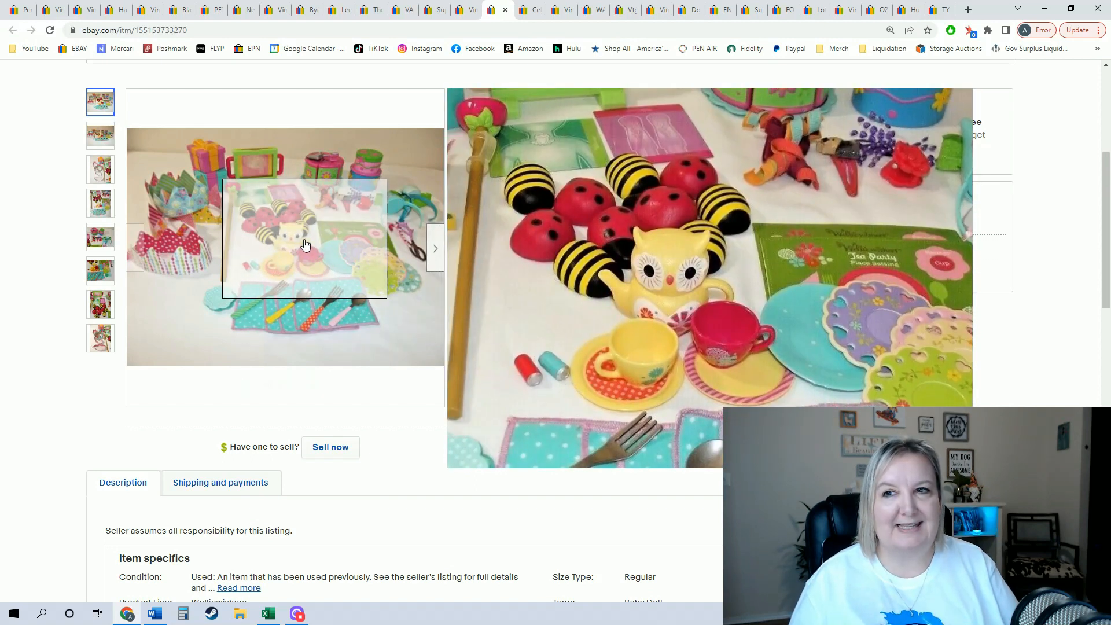
mouse_move(400, 209)
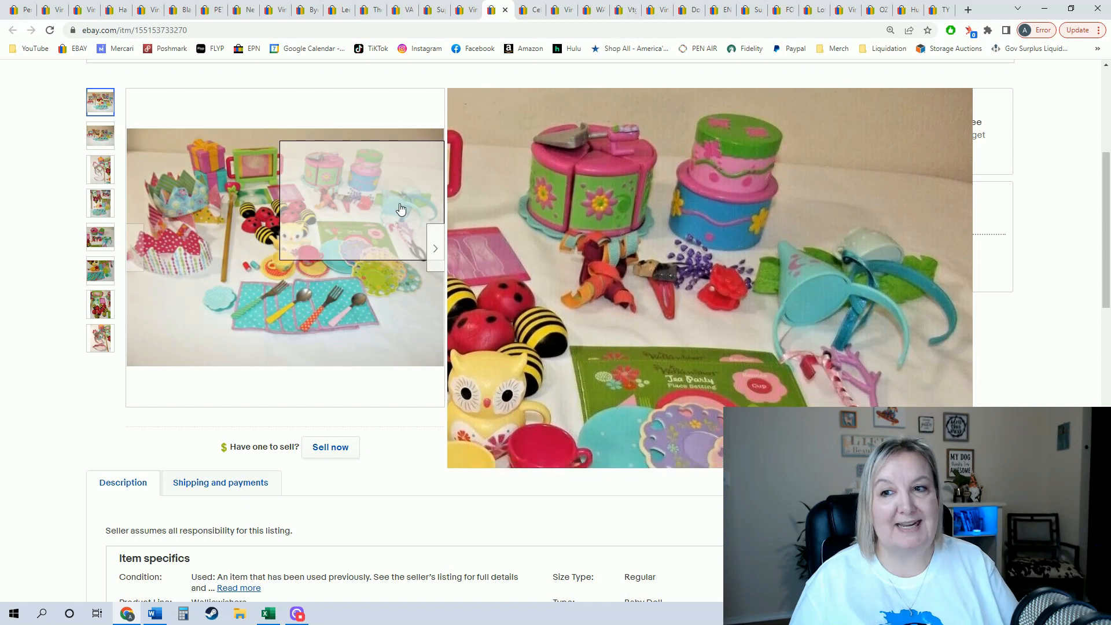
mouse_move(218, 187)
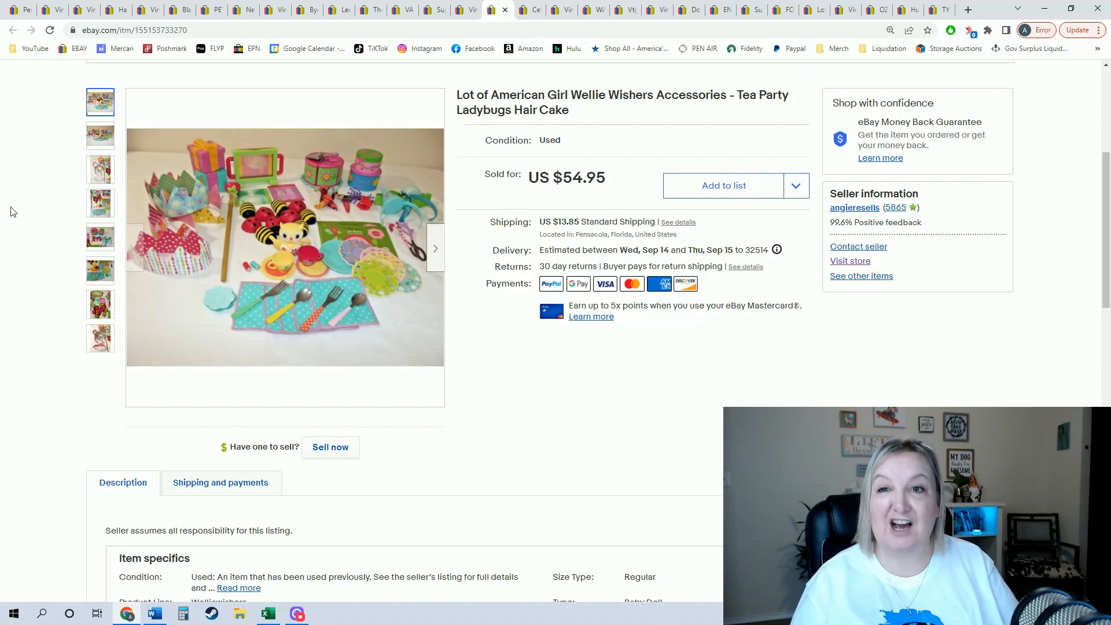
Step through the Home Interiors figurine and vintage portable TV listings to the WACOM tablet listing
left_click(503, 10)
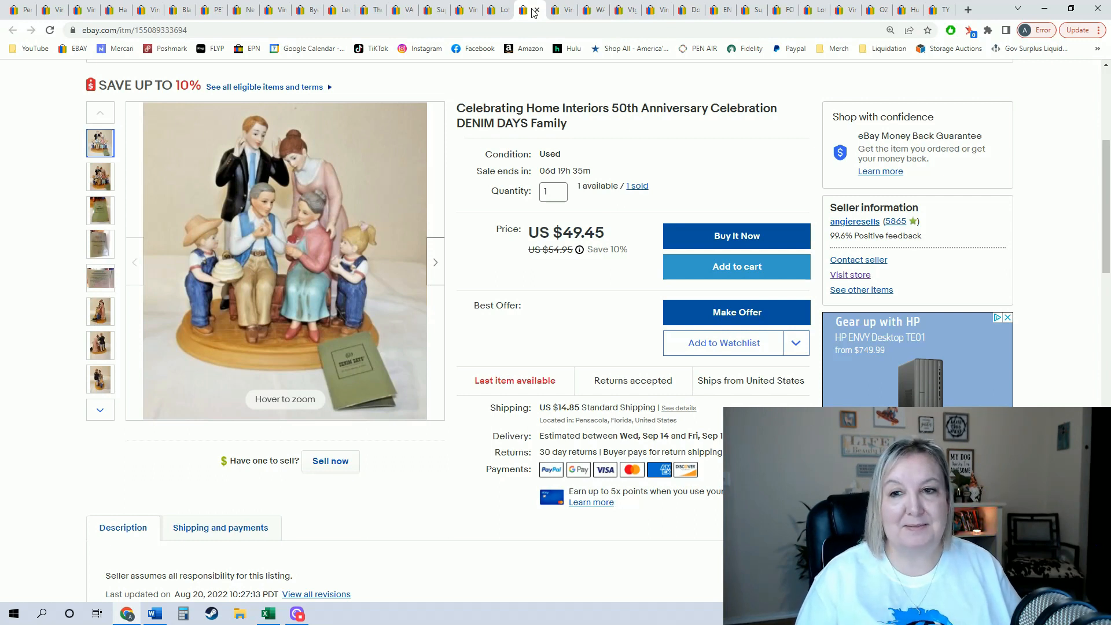
left_click(536, 9)
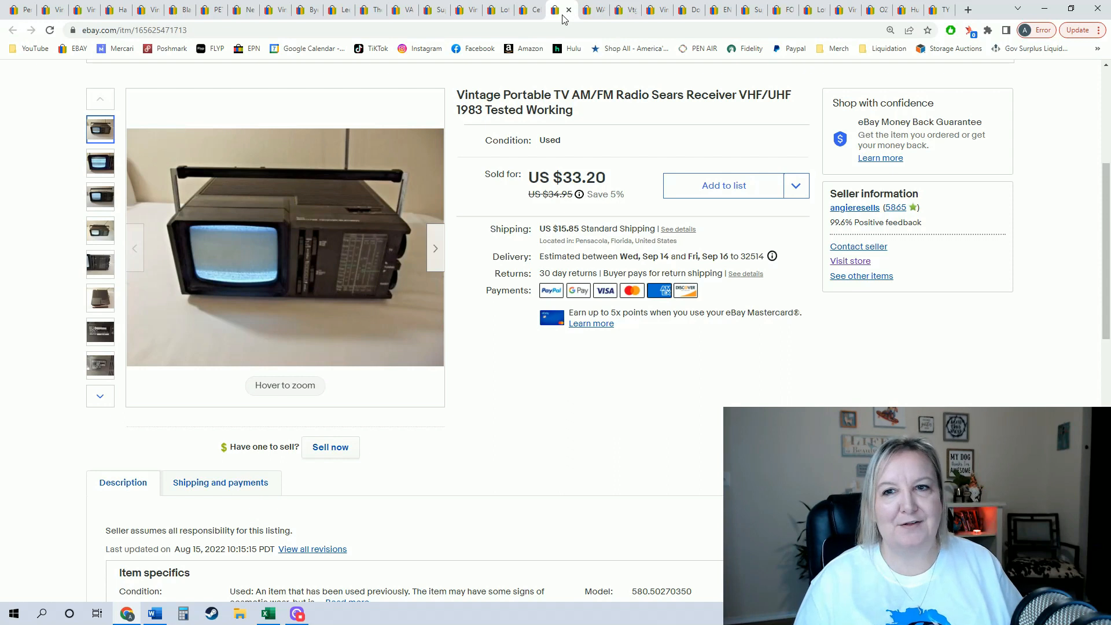
left_click(561, 9)
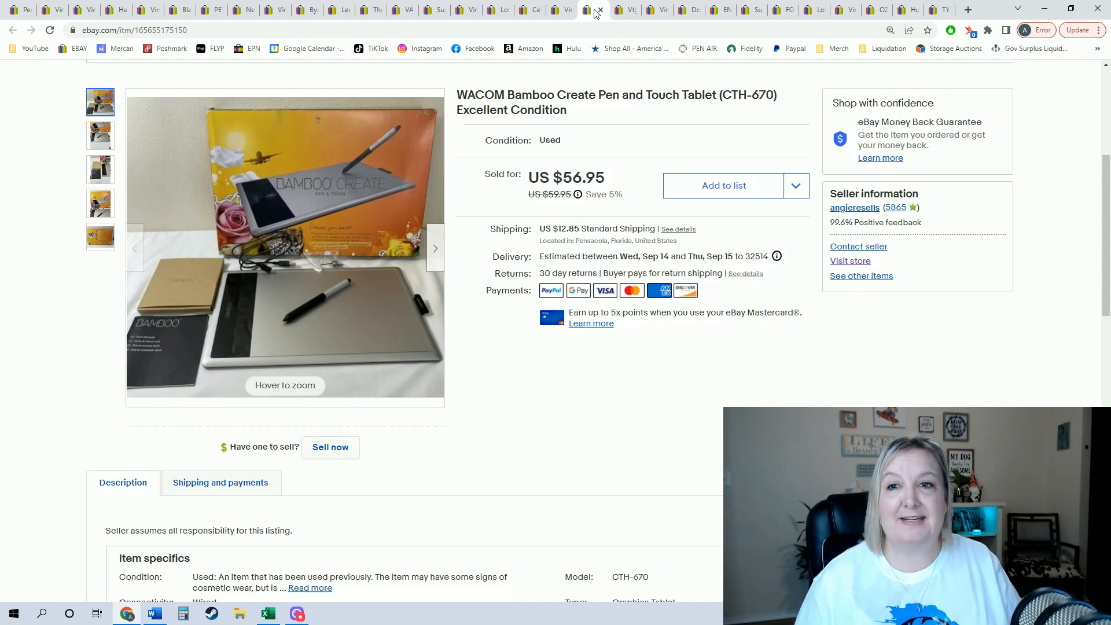
mouse_move(626, 9)
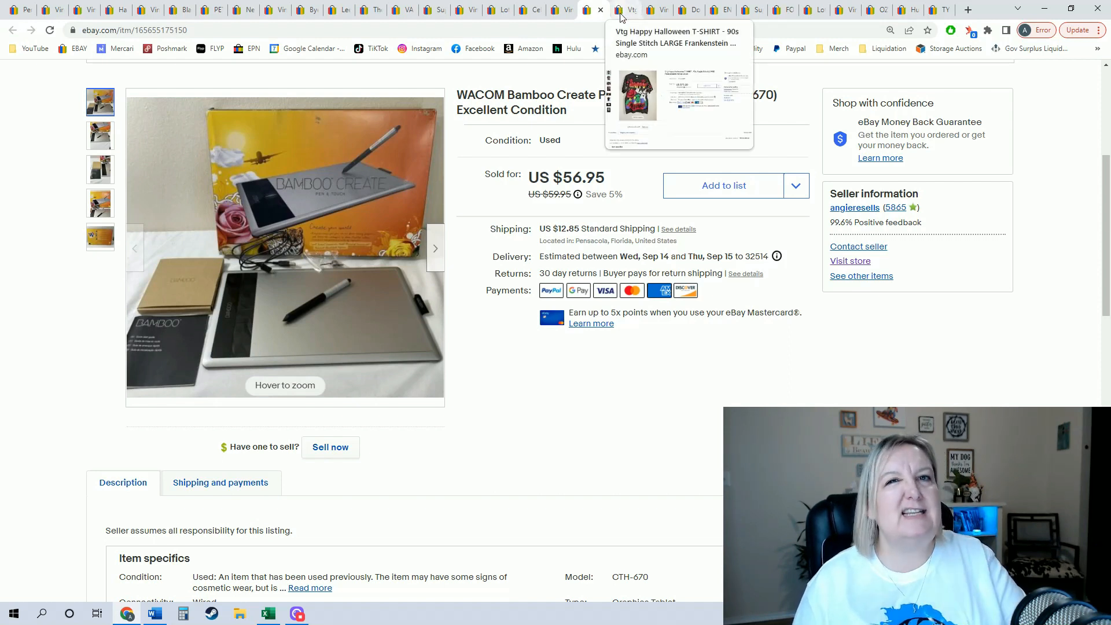
Move from the WACOM tablet to the Happy Halloween T-shirt listing, then to the GE alarm clock radio
left_click(622, 10)
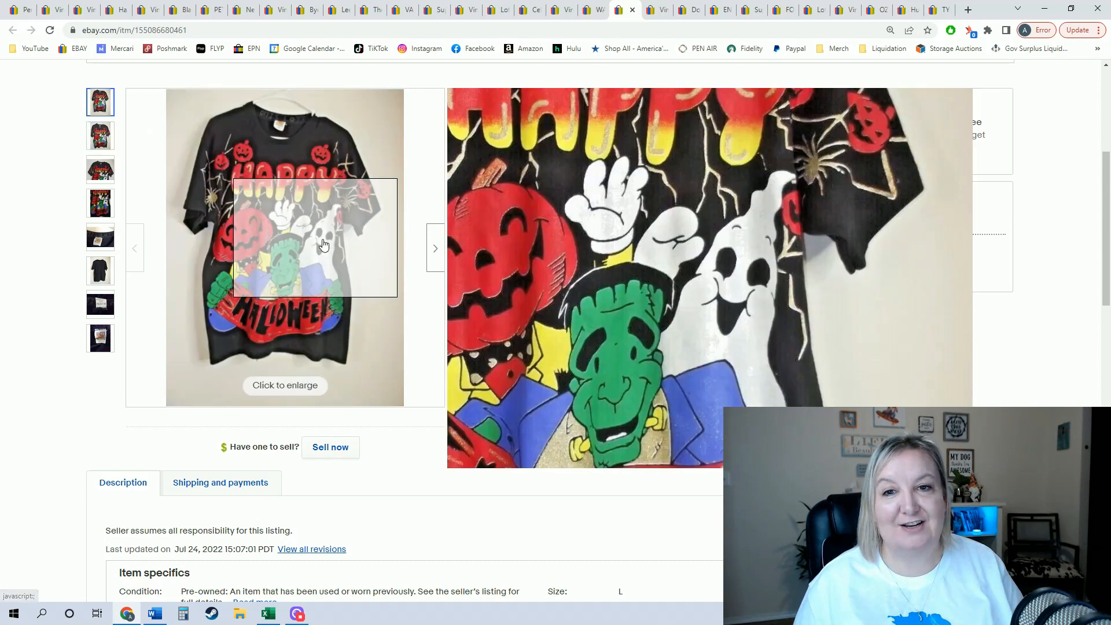
mouse_move(237, 297)
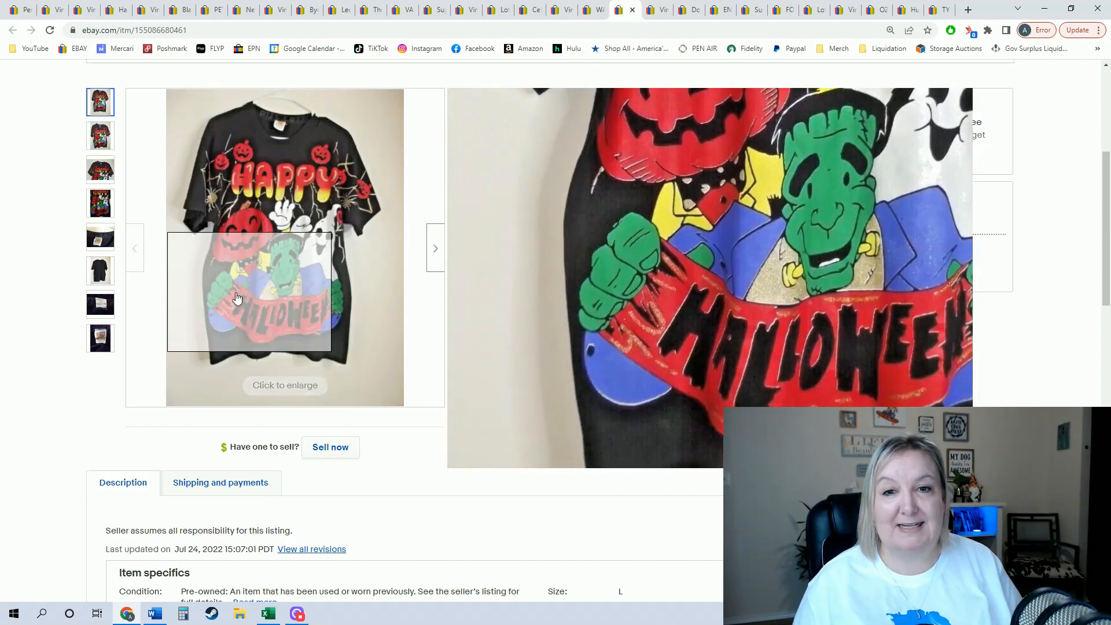
mouse_move(265, 174)
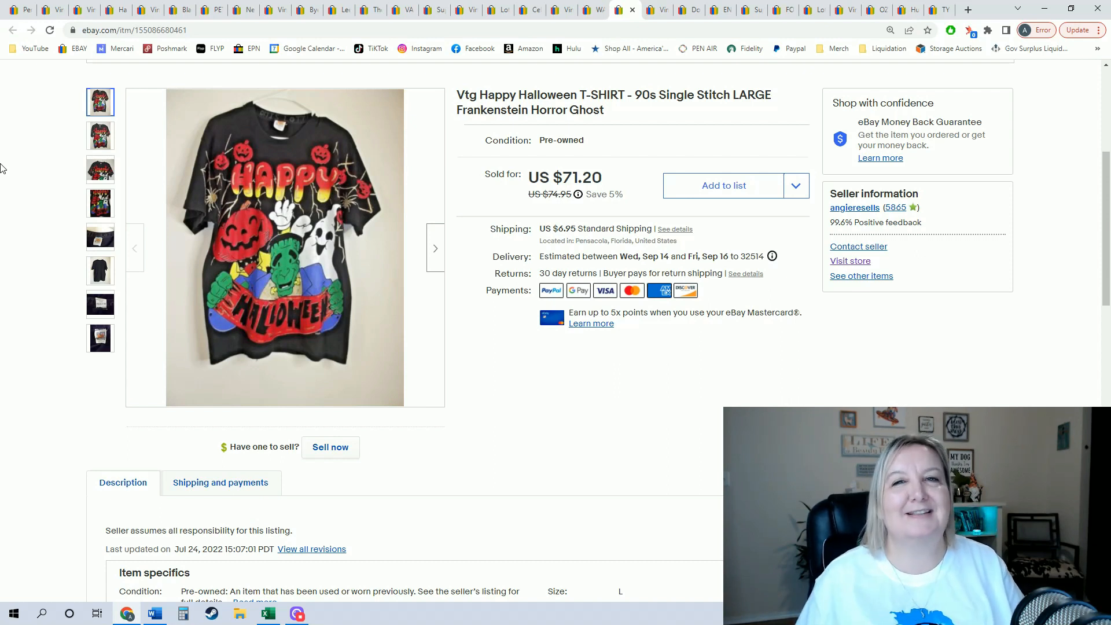
left_click(643, 9)
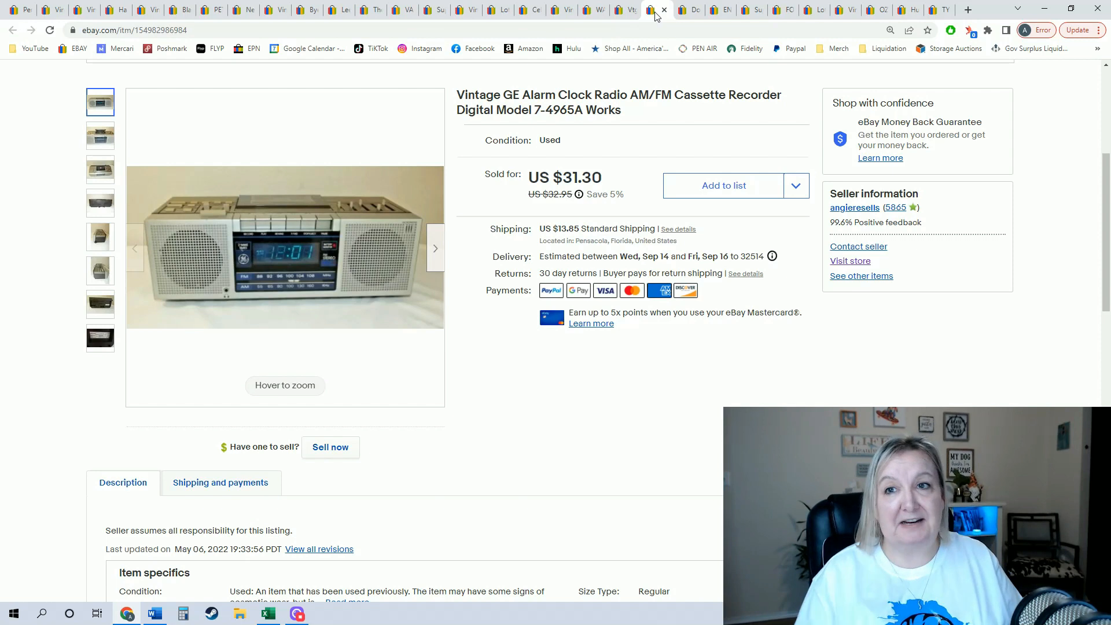
Step through the ENVY wig and pizza dog costume listings to the FORKY costume listing
left_click(659, 9)
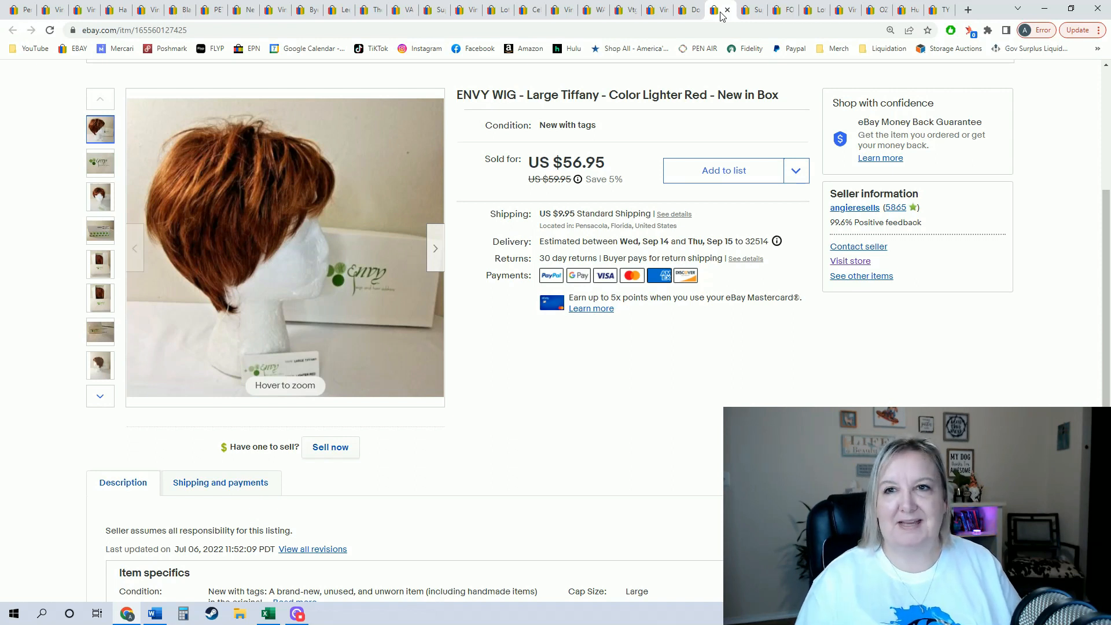
left_click(719, 10)
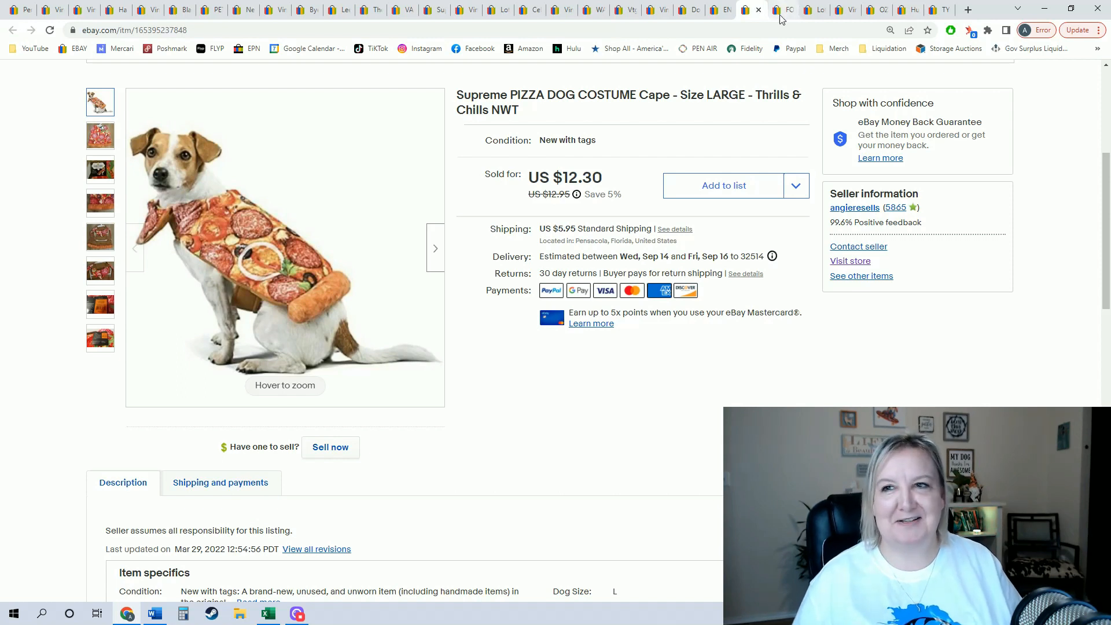
left_click(786, 10)
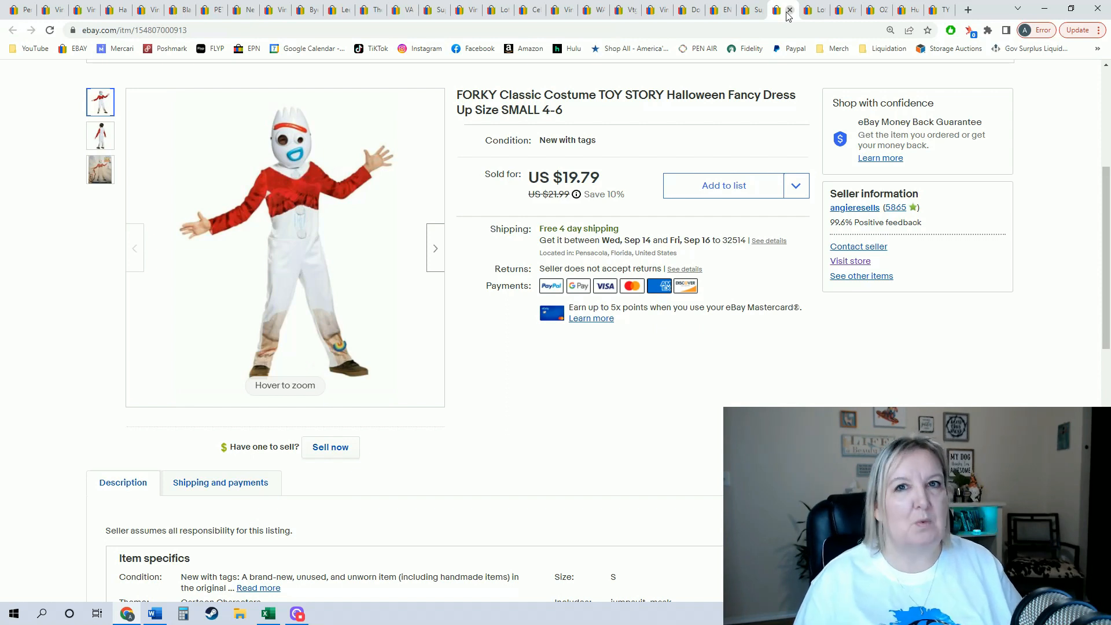
Advance past the FORKY costume to the Craftsman router listing, then to the OZONE roller skates
left_click(783, 10)
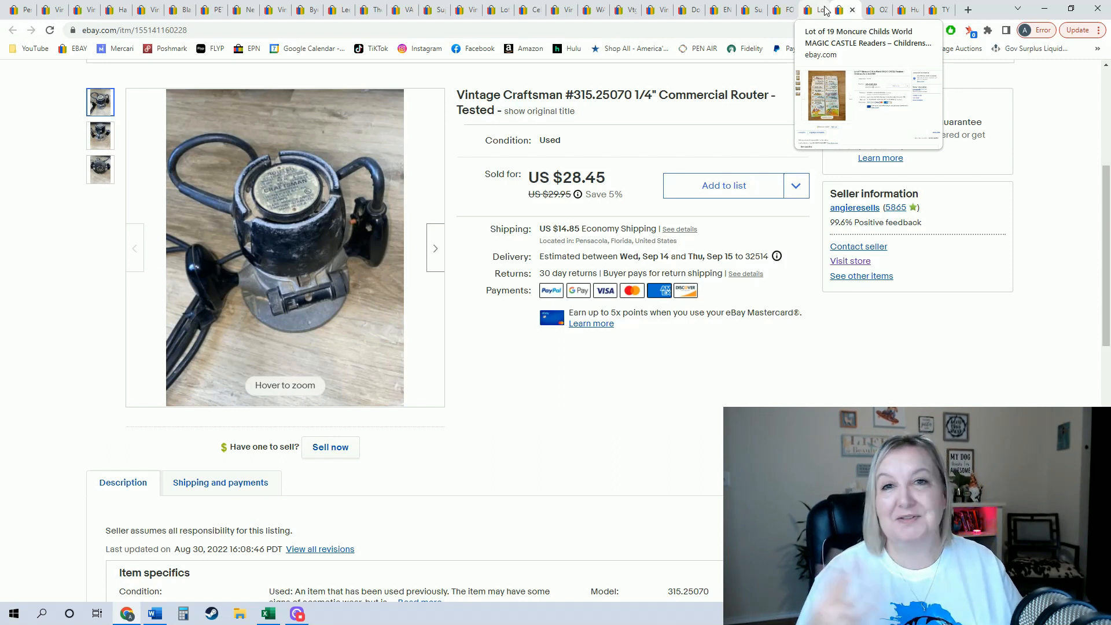
mouse_move(883, 10)
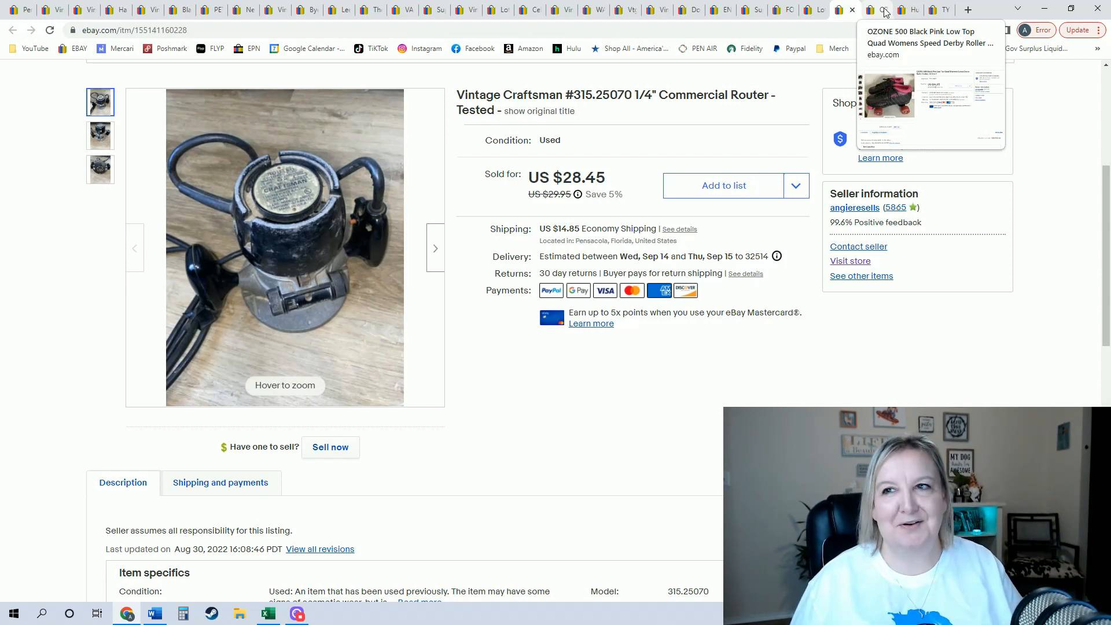
left_click(850, 10)
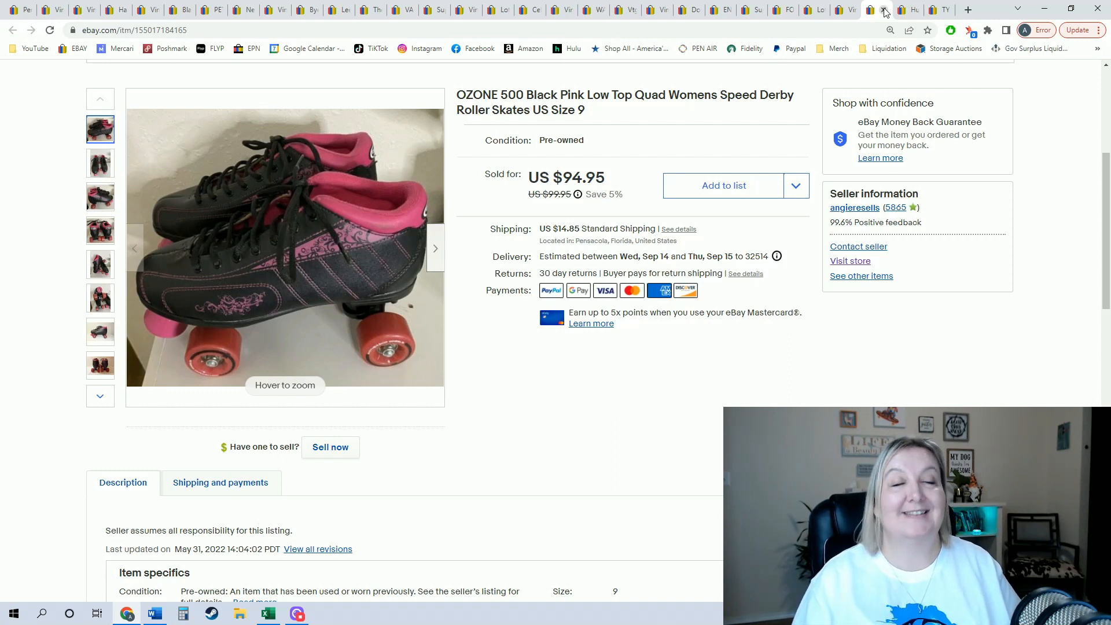
mouse_move(909, 10)
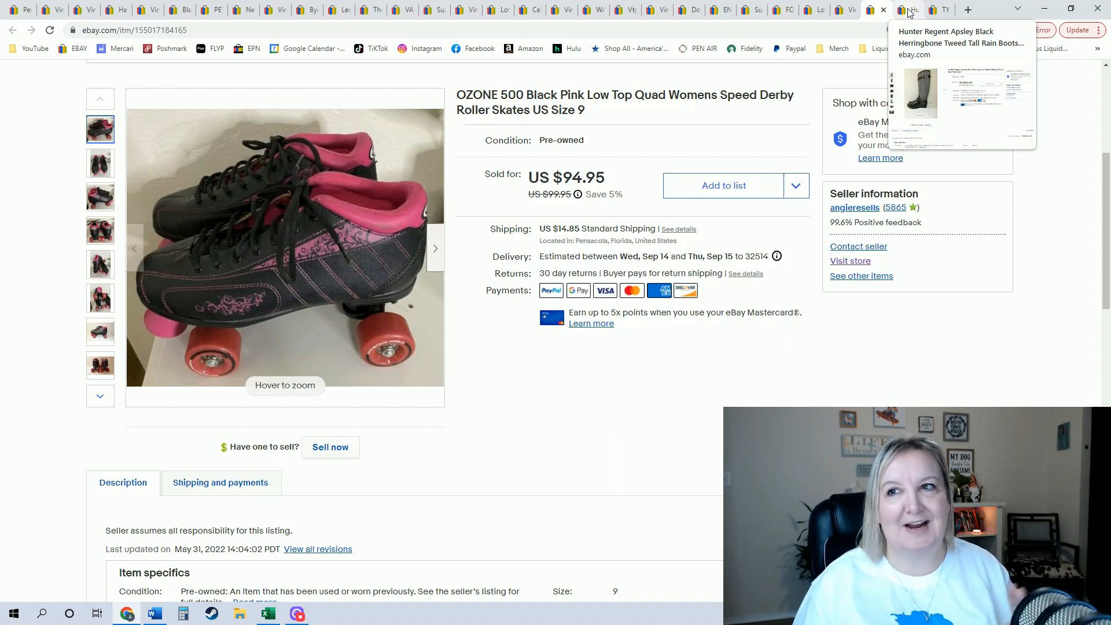
Switch to the Hunter Regent tweed rain boots sold listing and review its details
left_click(907, 9)
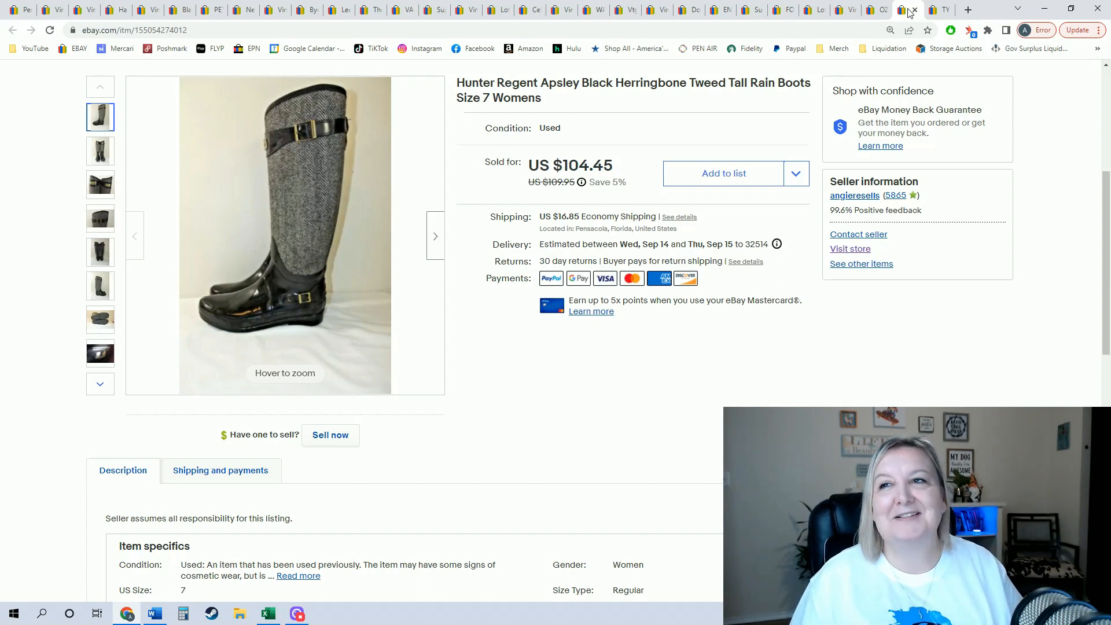
mouse_move(940, 9)
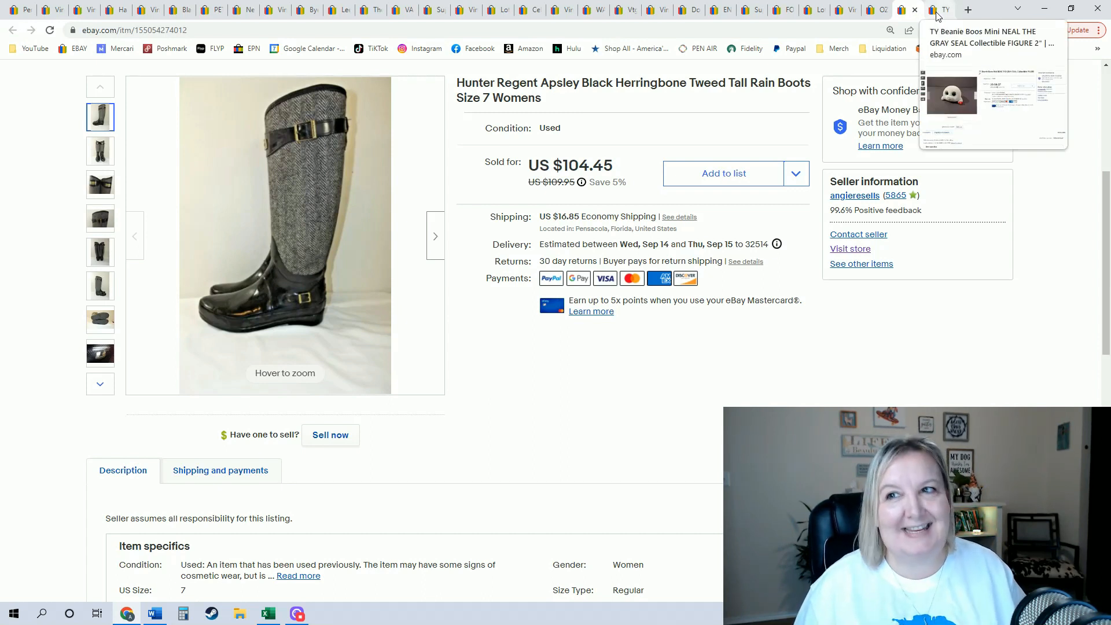
Switch to the TY Beanie Boos Mini NEAL THE GRAY SEAL sold listing
left_click(939, 9)
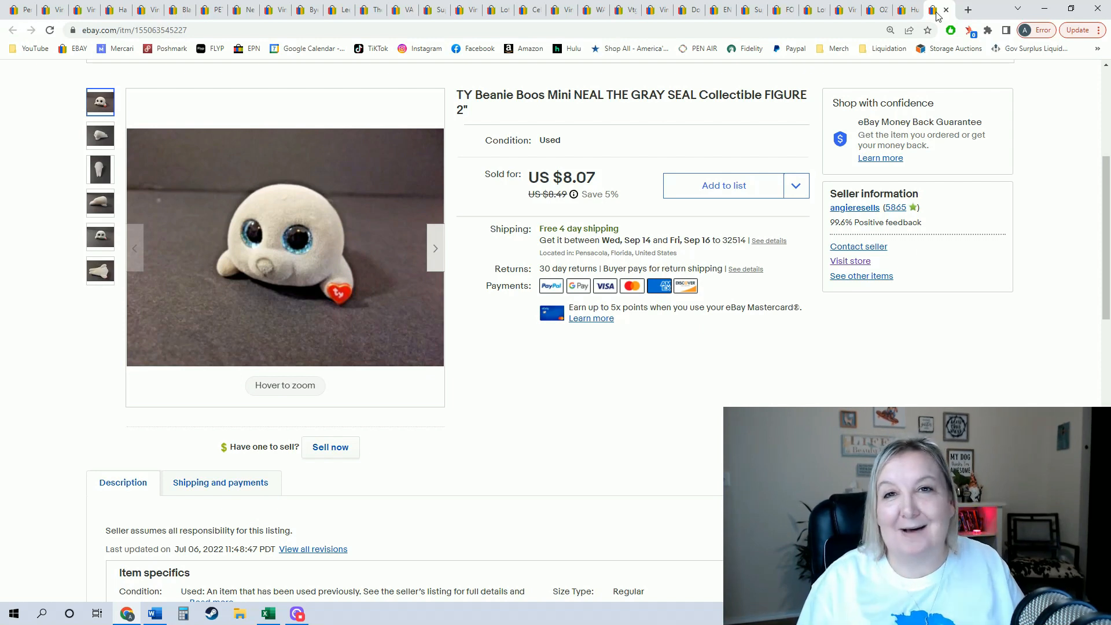
mouse_move(674, 354)
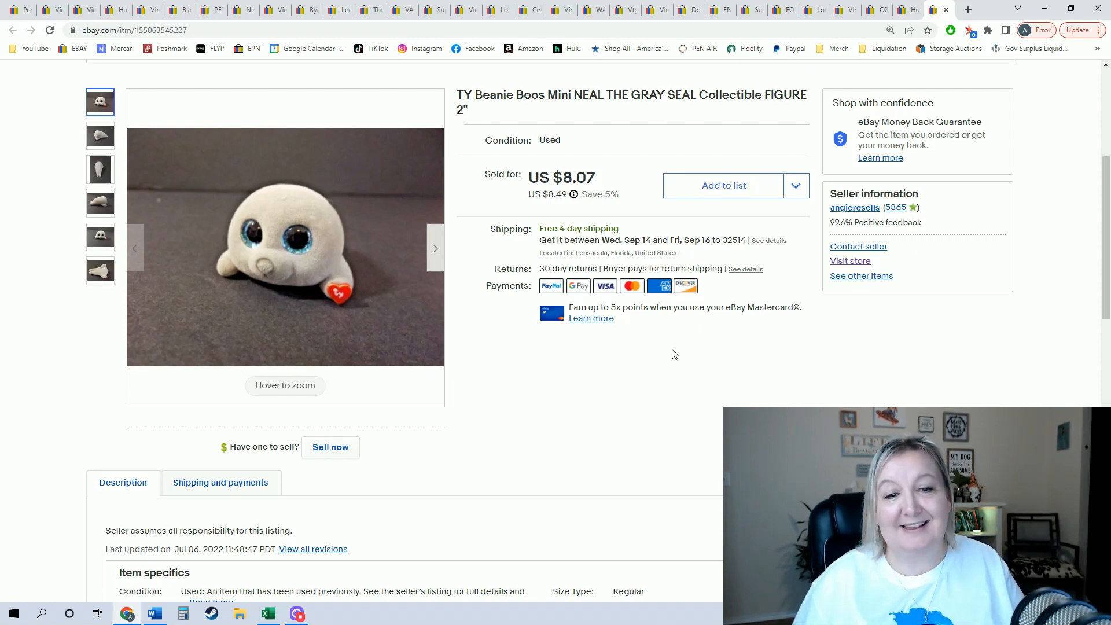